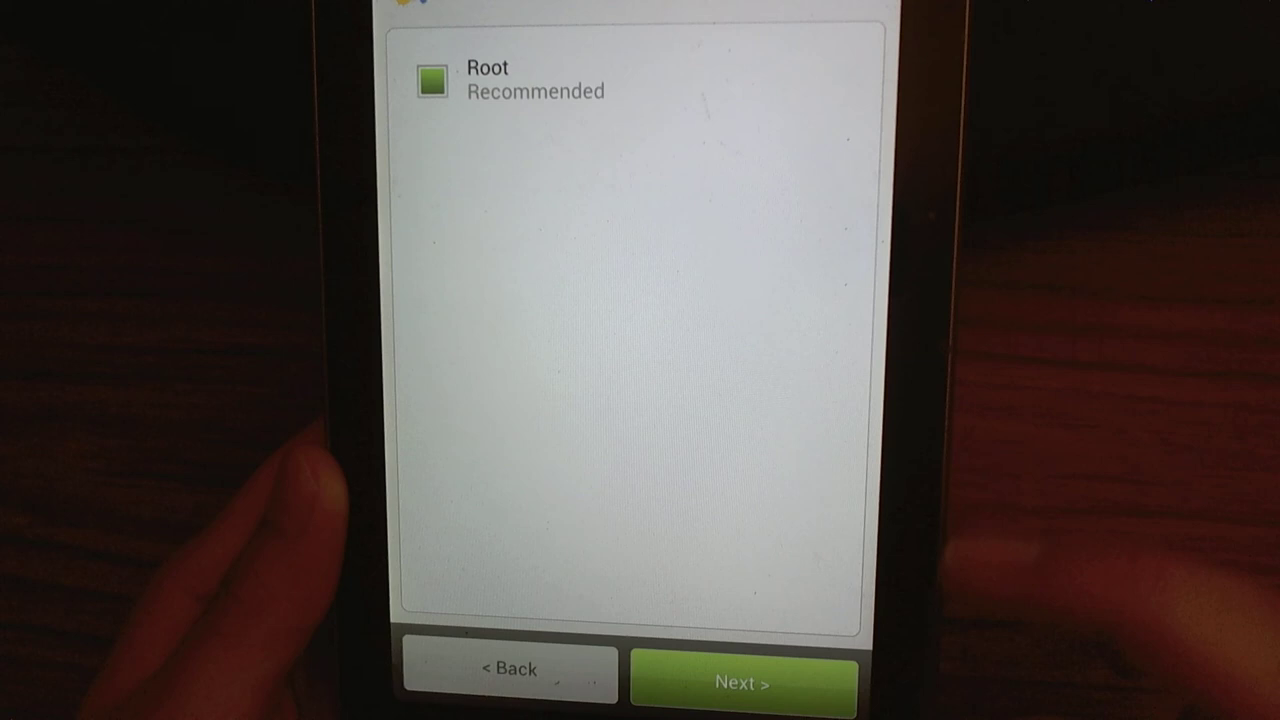
- Install the ROM with root included and continue past 'Installation Done!'
left_click(742, 684)
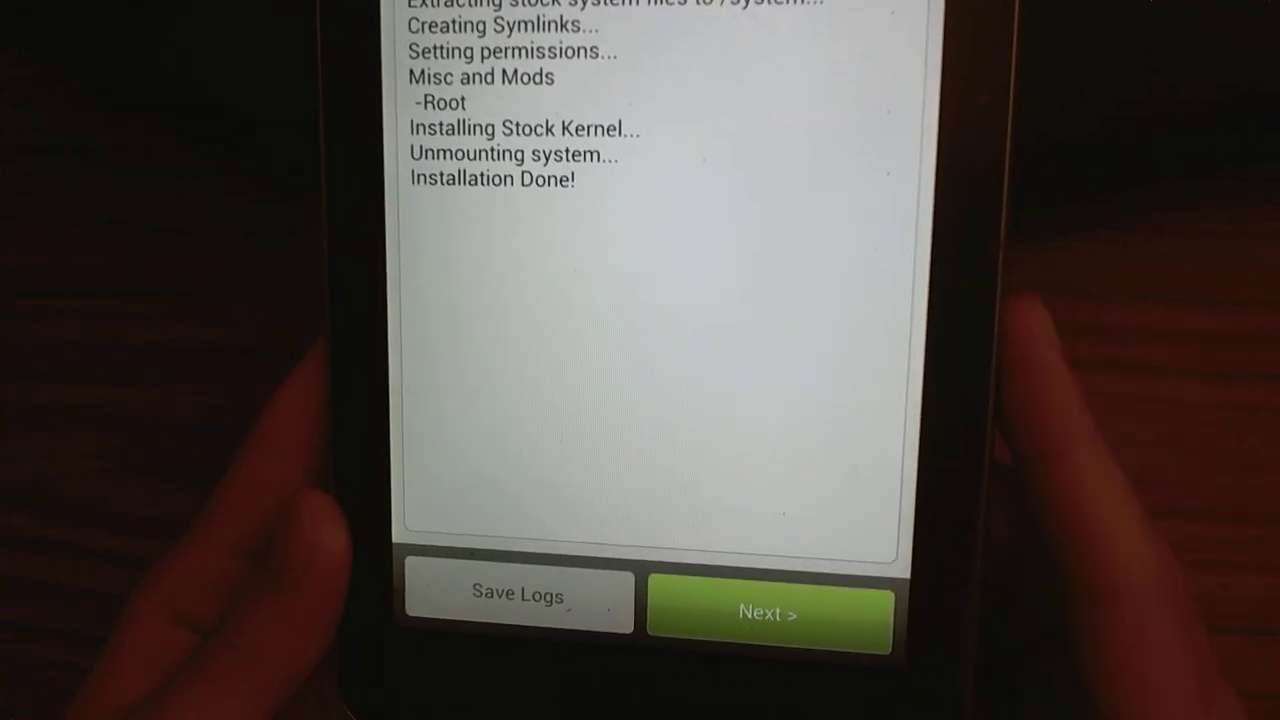
left_click(768, 610)
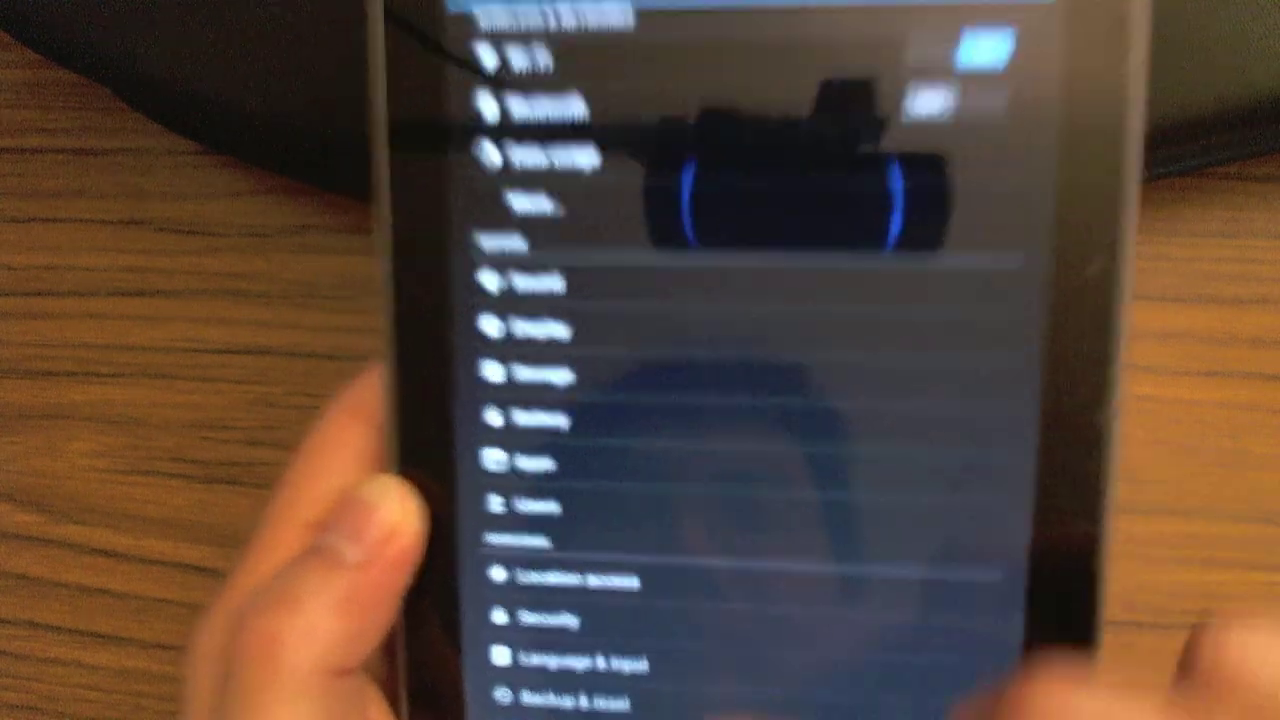
- Scroll the Settings list down to the System section with About tablet
scroll("down", 3)
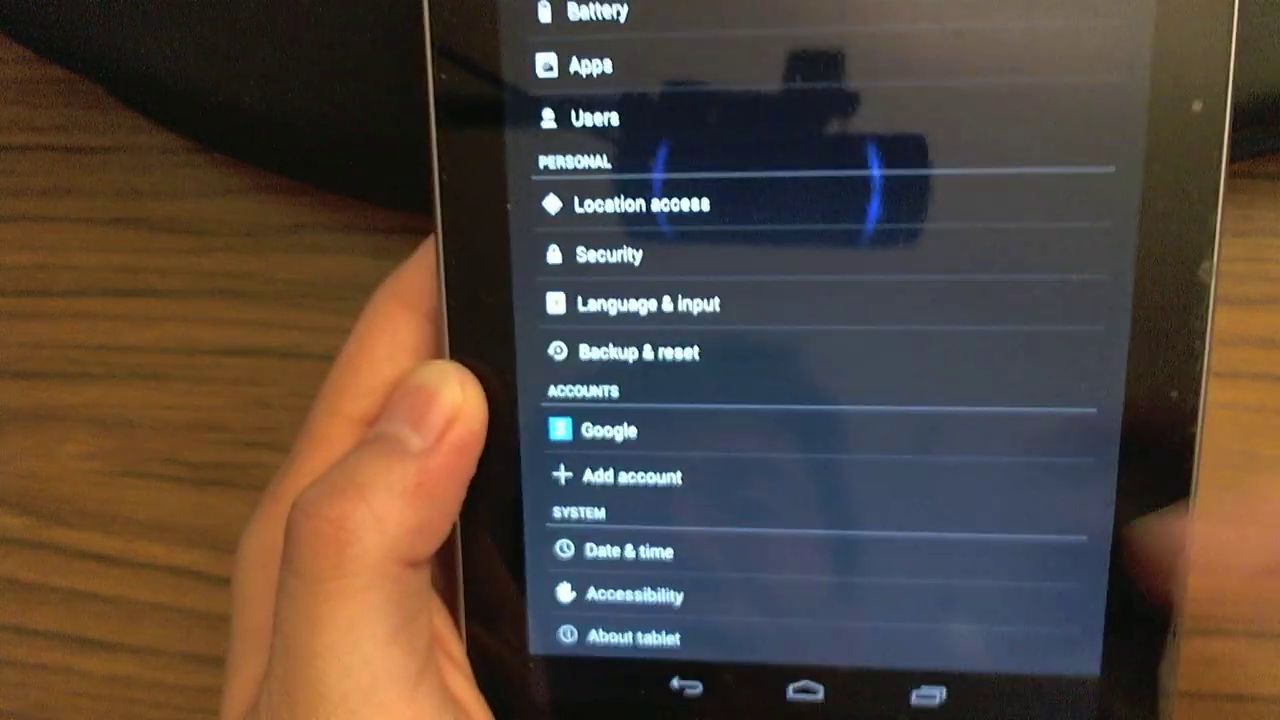